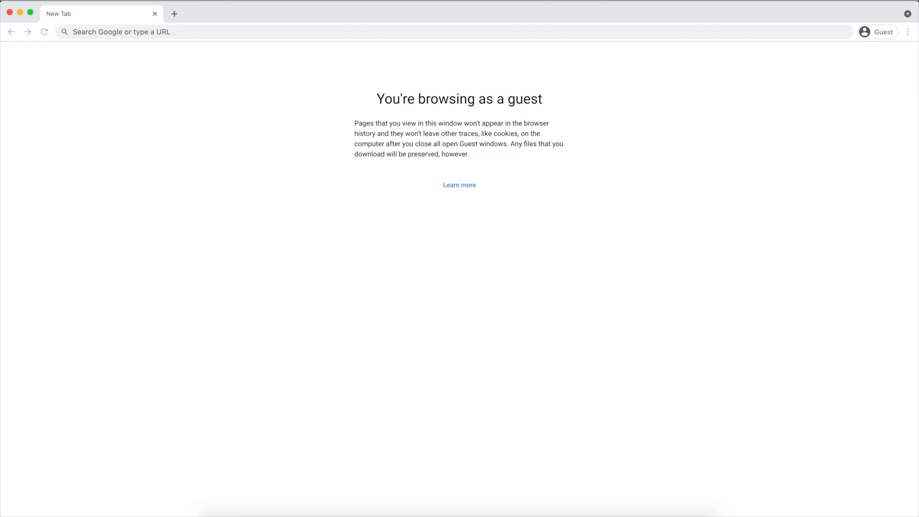
# Step: Go to docker.com and continue to Docker's Get Started page
pyautogui.write('docker.com')
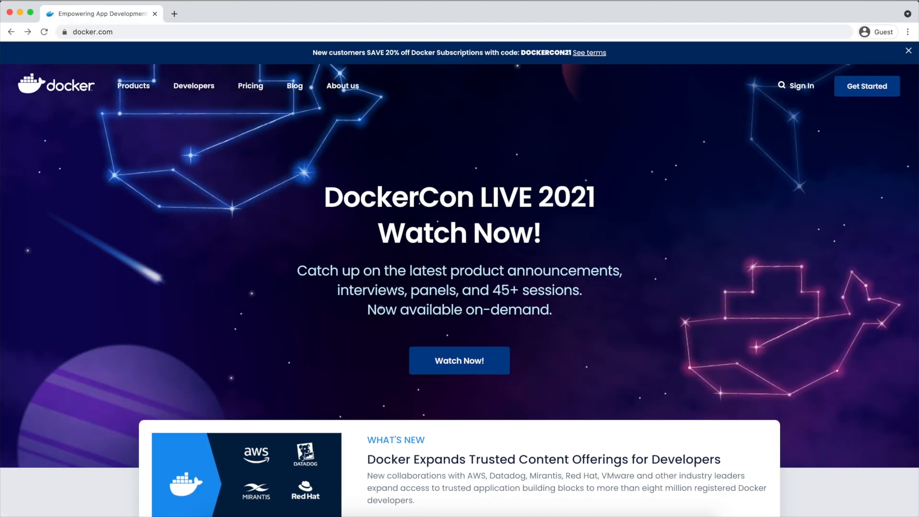
pyautogui.moveTo(882, 98)
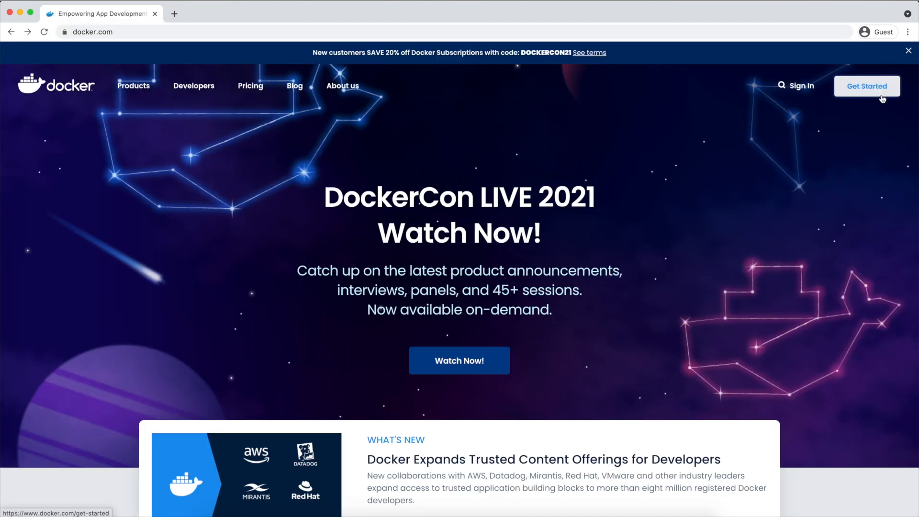
pyautogui.click(868, 86)
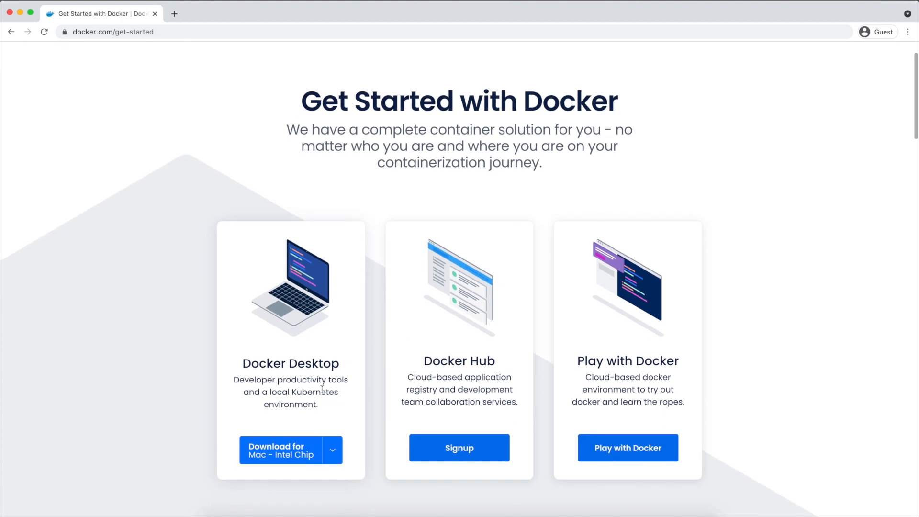
# Step: Choose Download for Mac - Intel Chip so Docker.dmg starts downloading
pyautogui.click(332, 450)
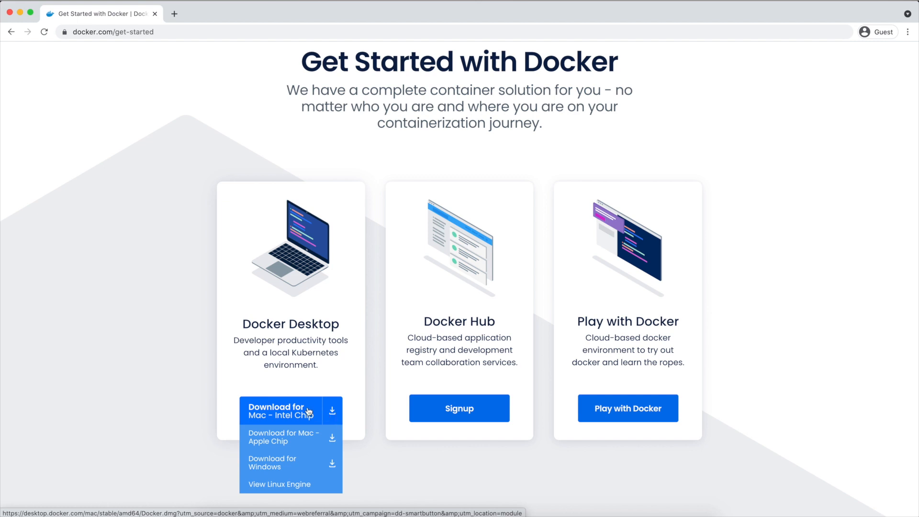
pyautogui.click(302, 411)
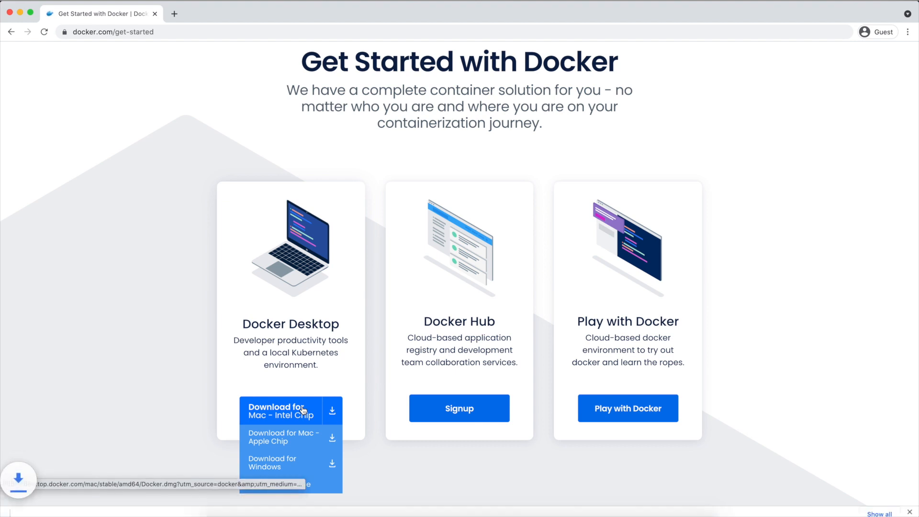
pyautogui.click(281, 410)
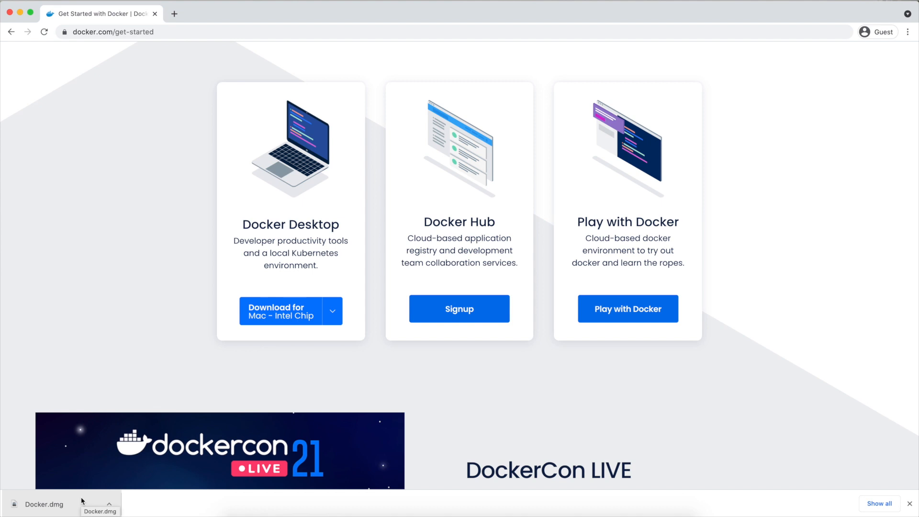
# Step: Open the downloaded Docker.dmg from Chrome's download bar to show the installer window
pyautogui.click(43, 503)
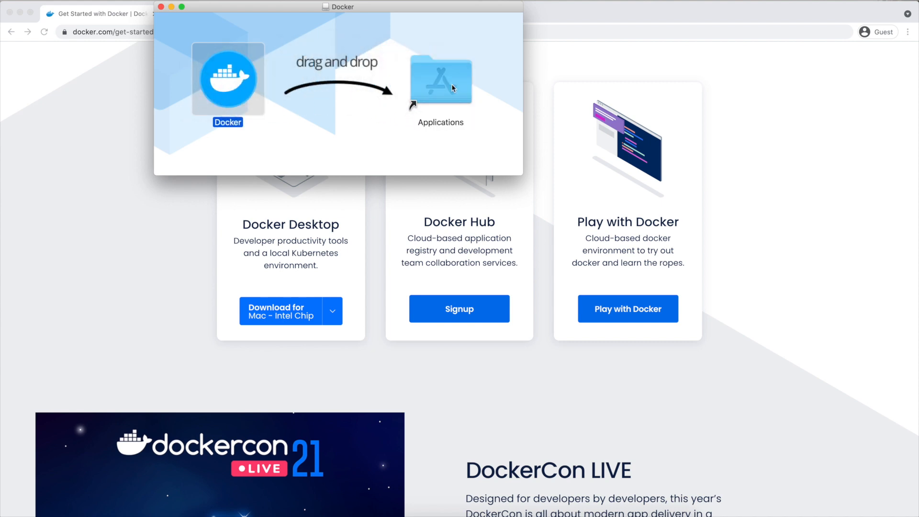
# Step: Drag the Docker icon onto the Applications folder in the installer window
pyautogui.moveTo(228, 80); pyautogui.dragTo(440, 79)
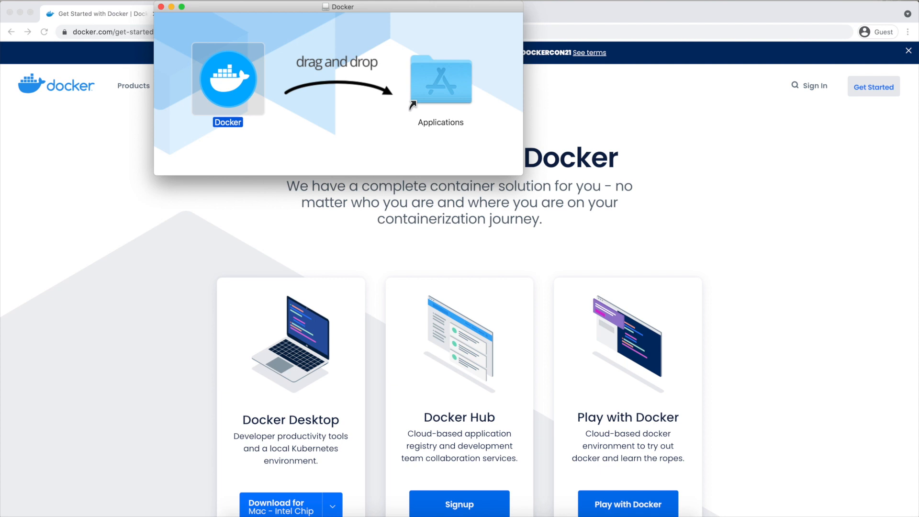
pyautogui.moveTo(228, 79); pyautogui.dragTo(440, 80)
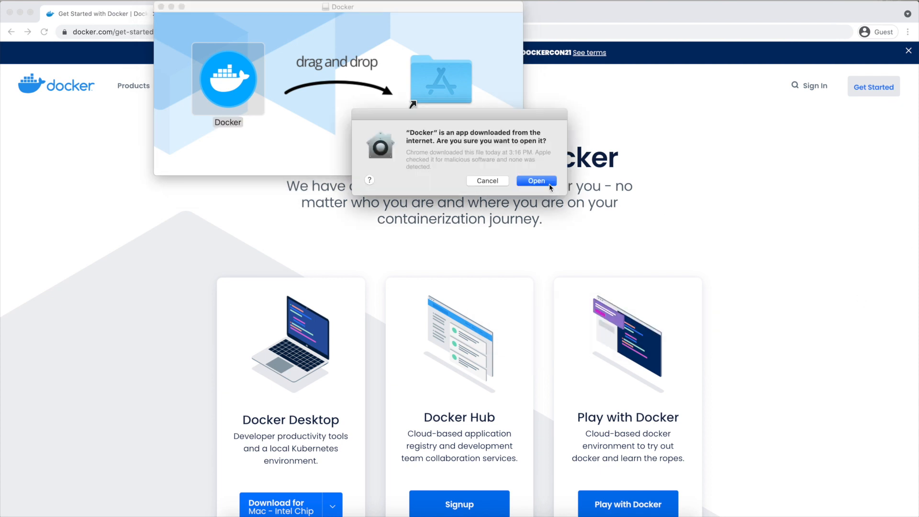
# Step: Confirm opening Docker, grant privileged access and install its helper tool, then launch Terminal
pyautogui.click(536, 181)
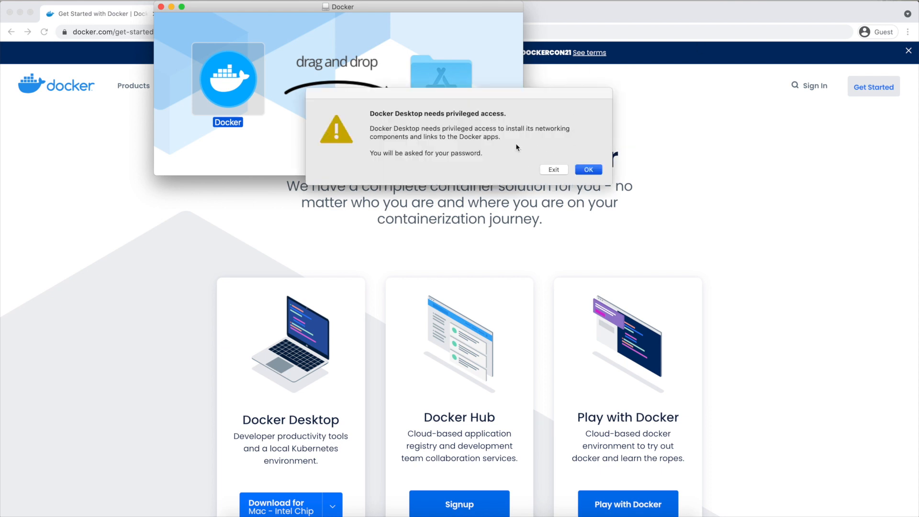
pyautogui.click(587, 170)
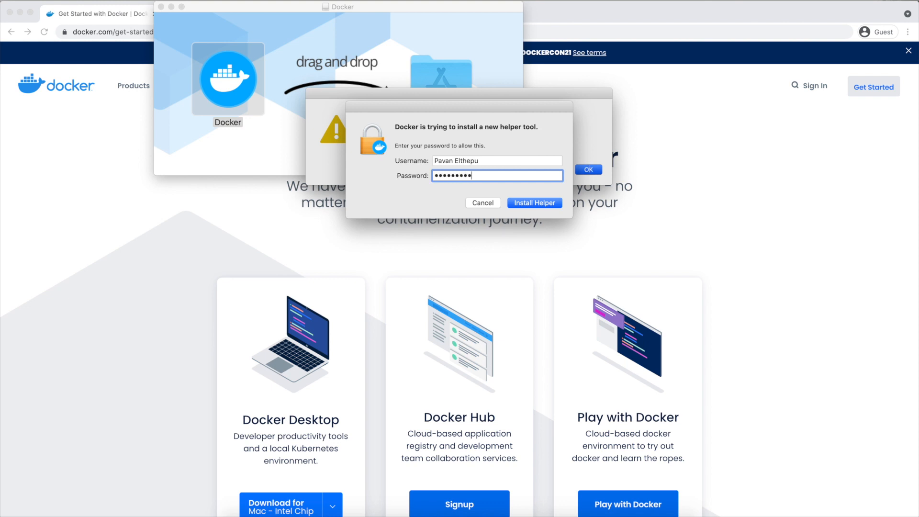
pyautogui.click(534, 202)
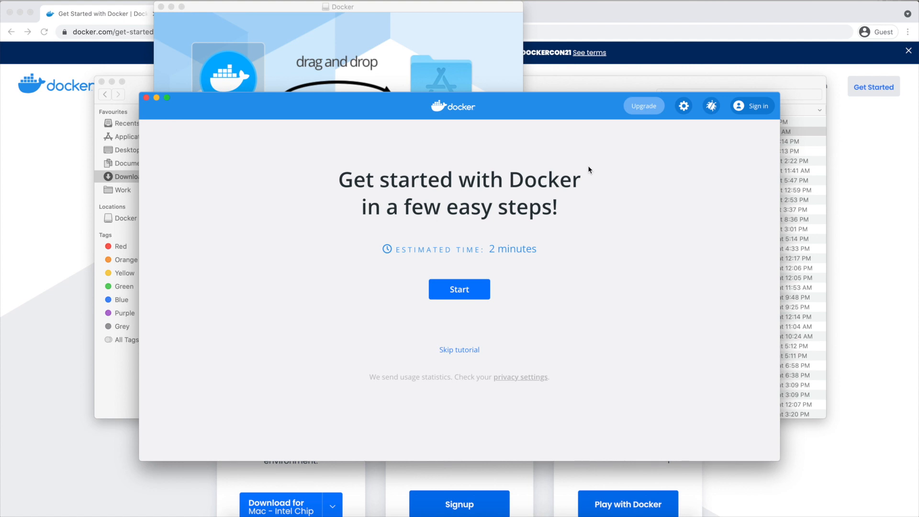
pyautogui.write('terxtEdit')
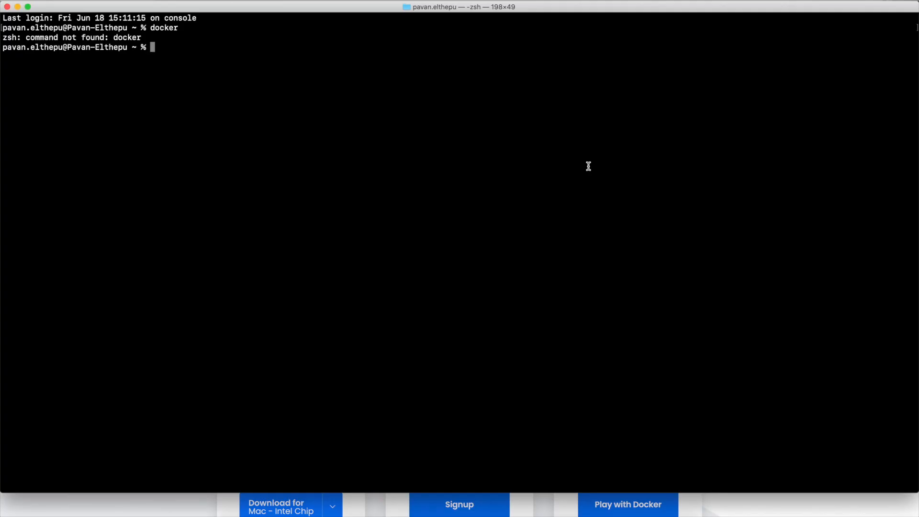
# Step: Run 'docker' in Terminal to print its usage and command list
pyautogui.write('docker')
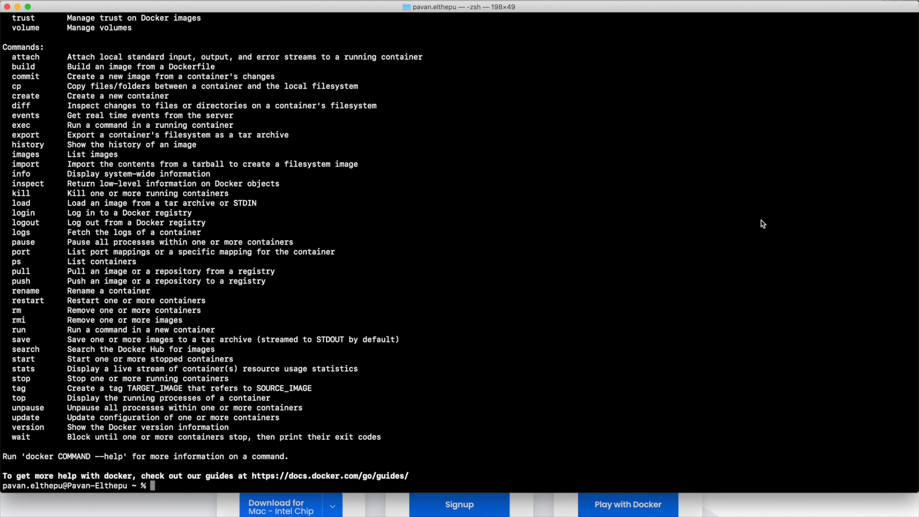
pyautogui.moveTo(752, 220)
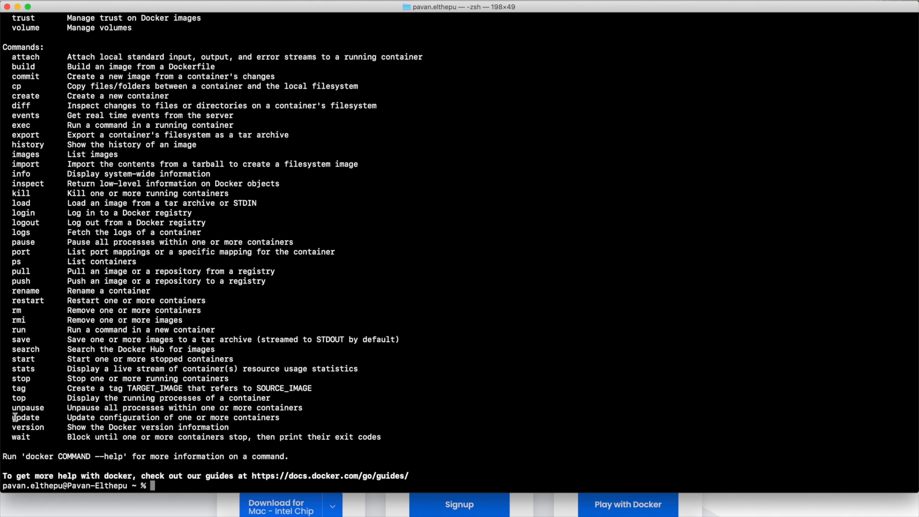
# Step: Run 'docker version' and point out client and server Engine version 20.10.7
pyautogui.doubleClick(23, 427)
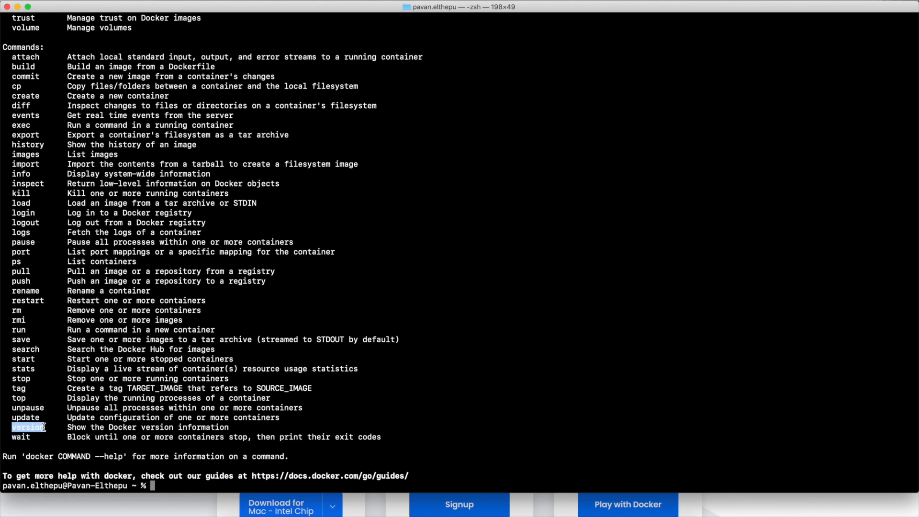
pyautogui.write('docker version')
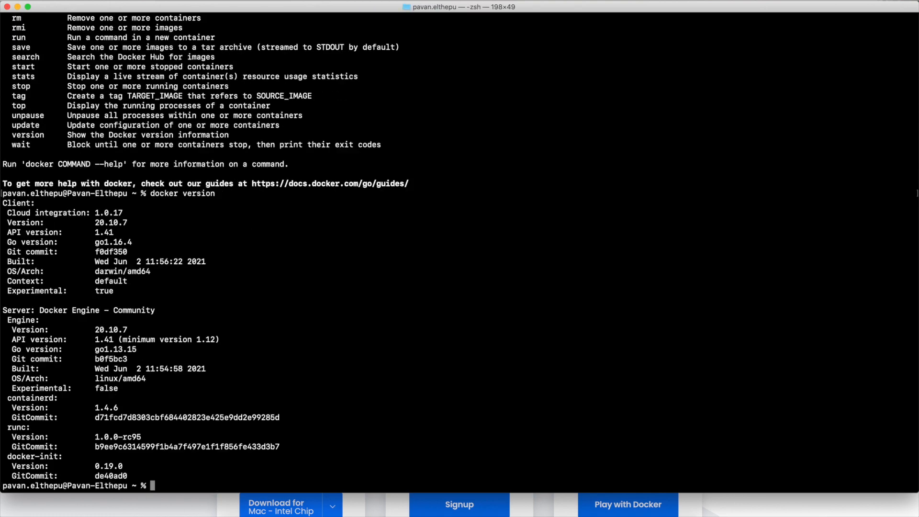
pyautogui.moveTo(317, 254)
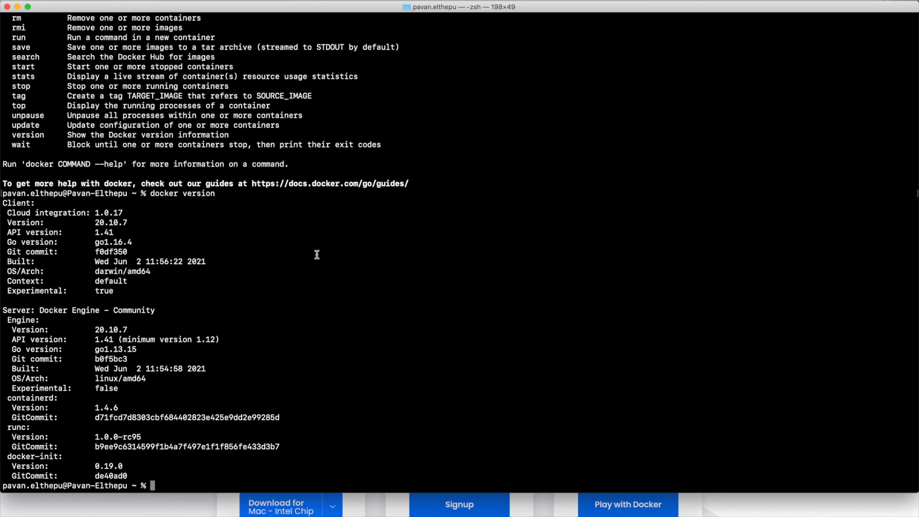
pyautogui.moveTo(118, 314)
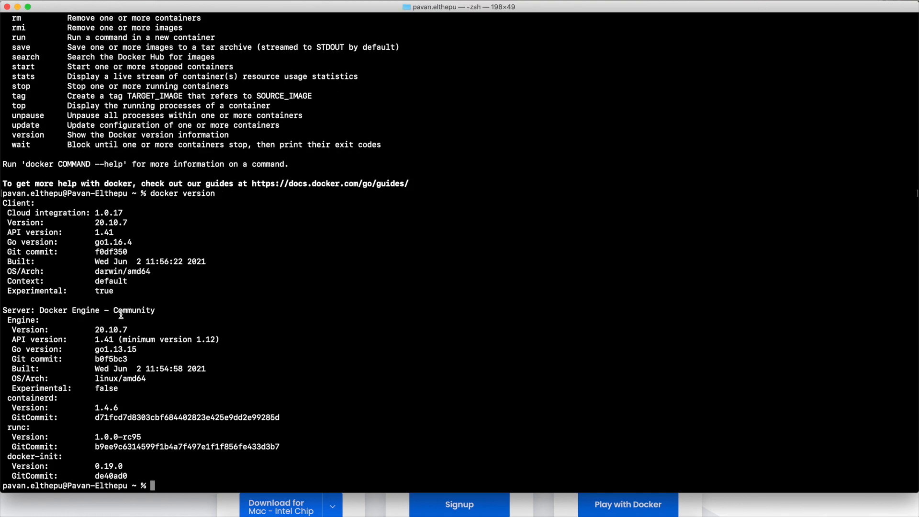
pyautogui.doubleClick(110, 330)
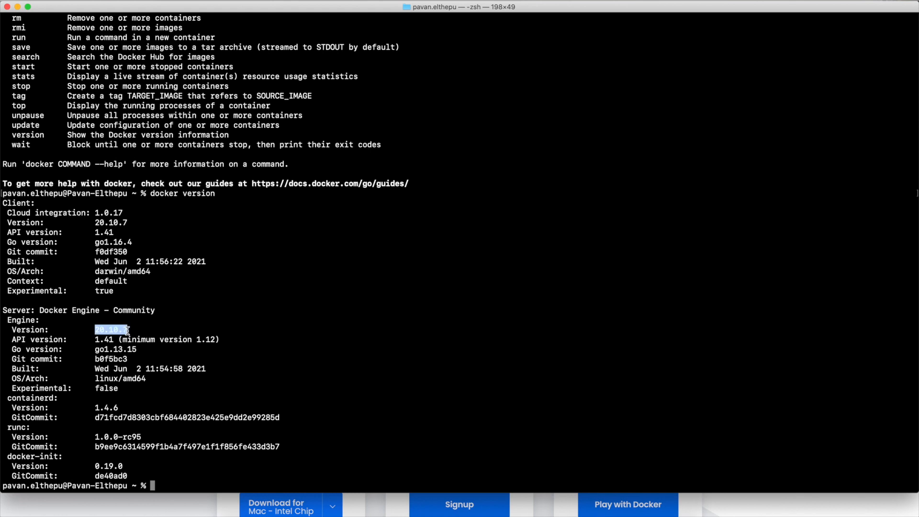